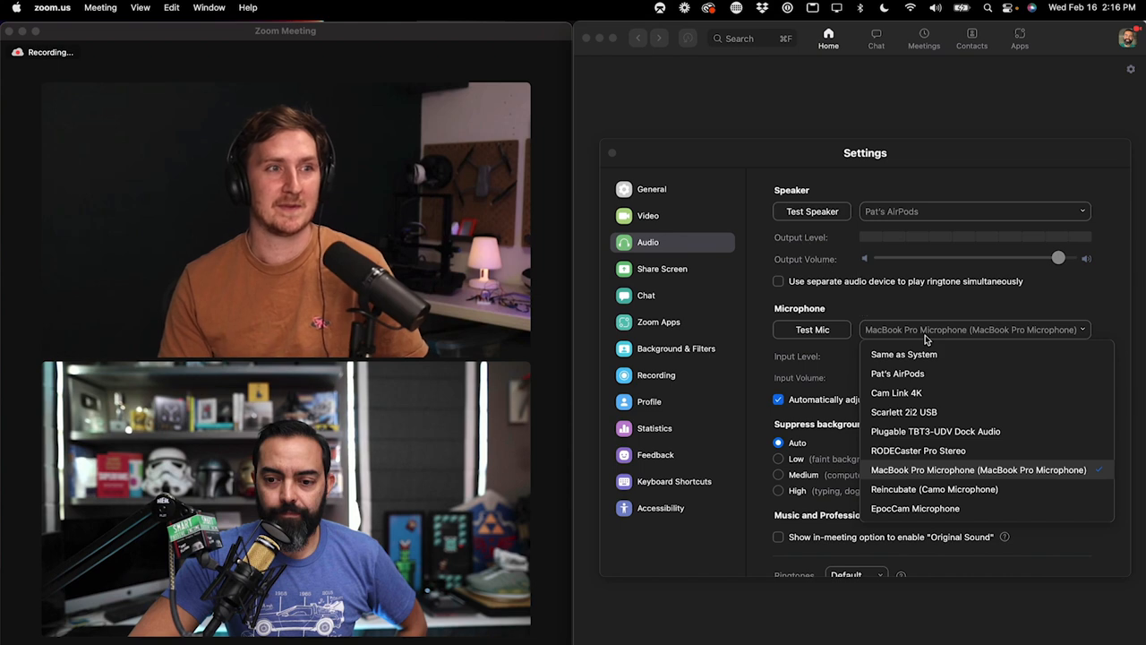
Select MacBook Pro Microphone as the meeting microphone in Audio settings
left_click(902, 410)
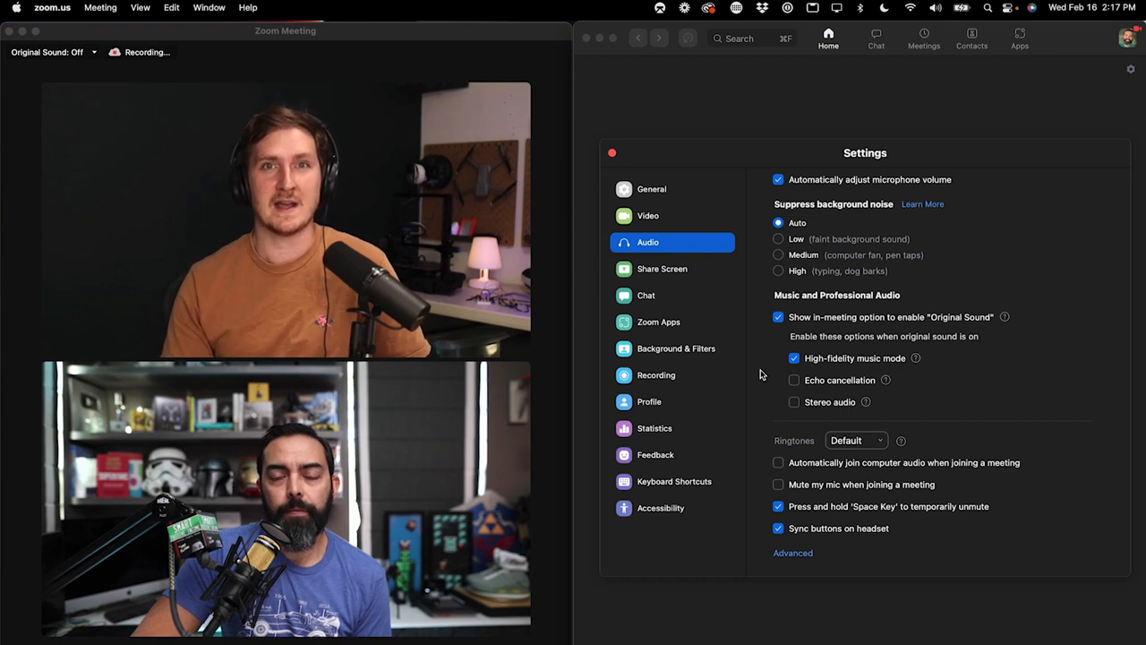
Enable the in-meeting Original Sound option with High-fidelity music mode on
left_click(656, 374)
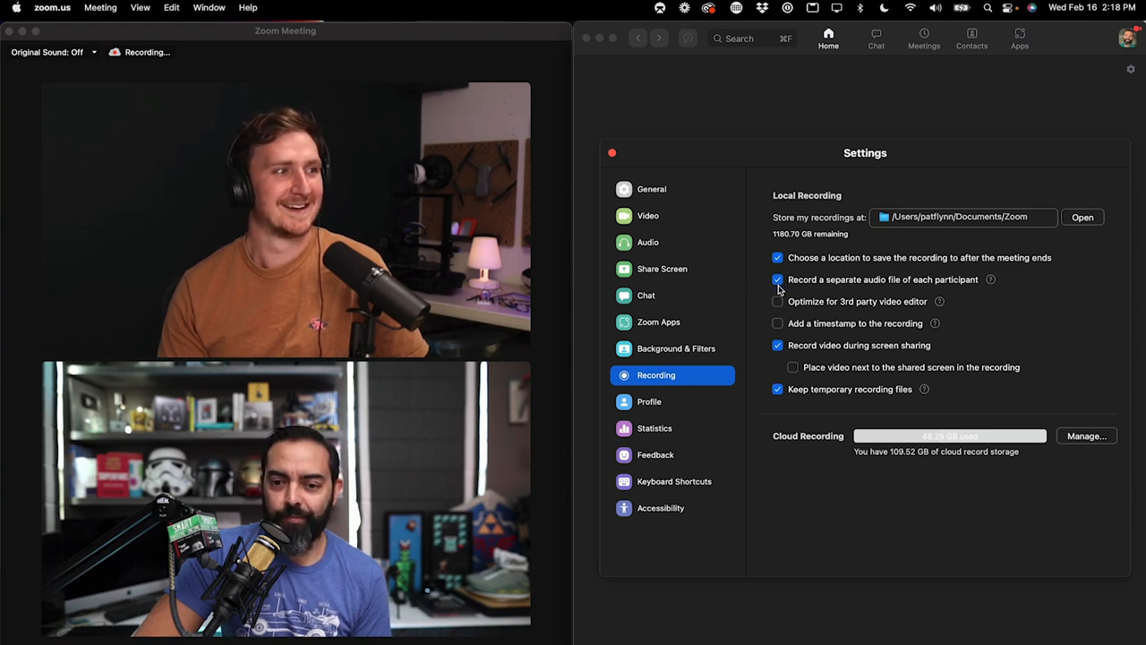